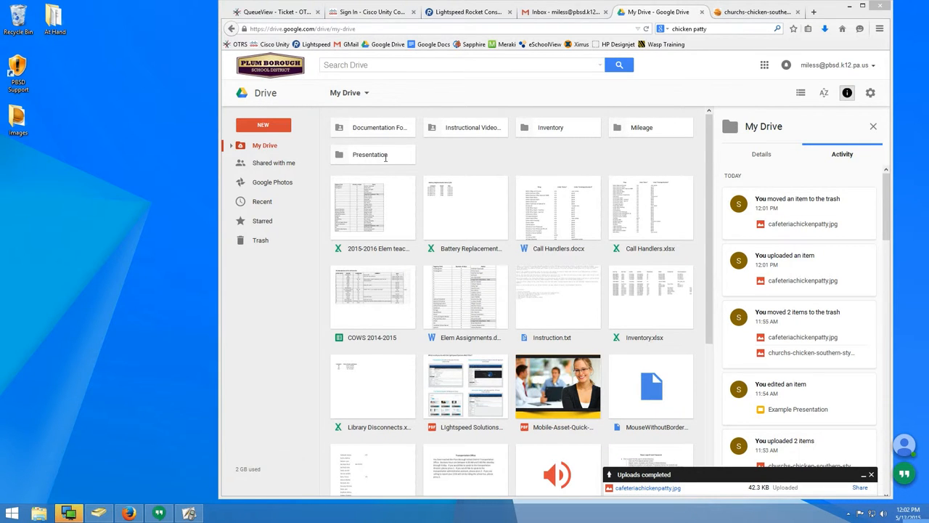
Open the Presentation folder in My Drive.
double_click(368, 154)
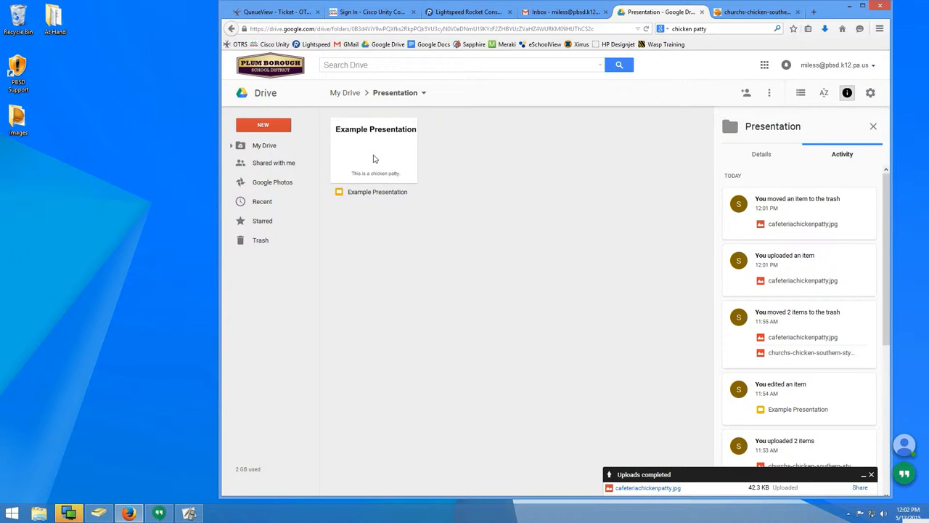
mouse_move(141, 131)
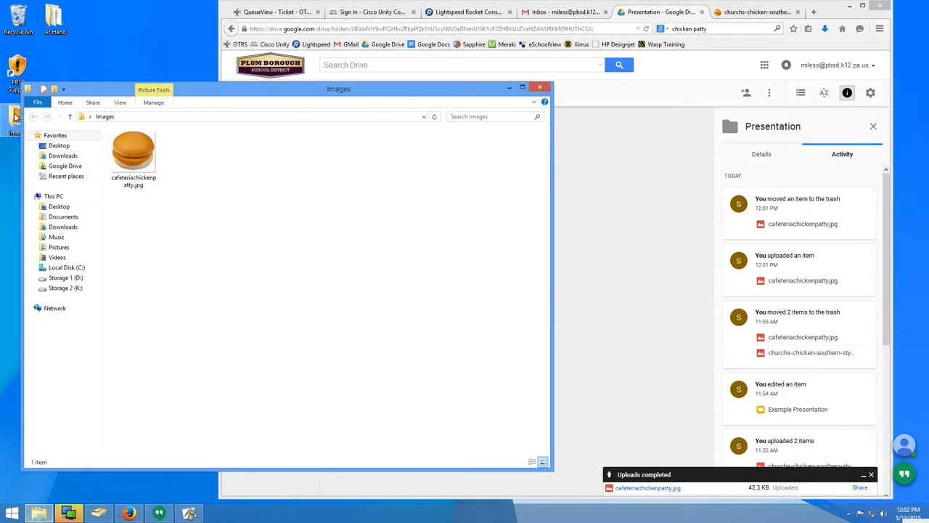
Upload cafeteriachickenpatty.jpg from the Images folder into the Drive Presentation folder.
drag(133, 152, 519, 186)
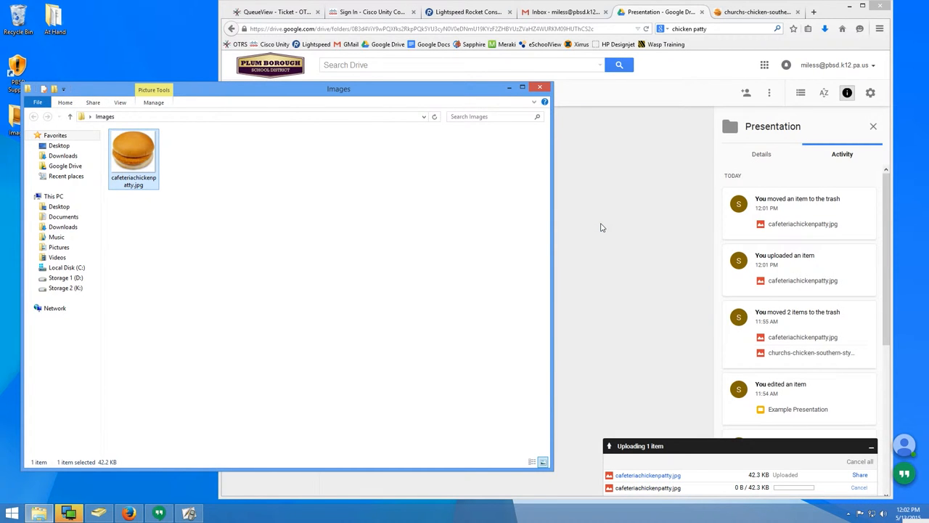
click(540, 87)
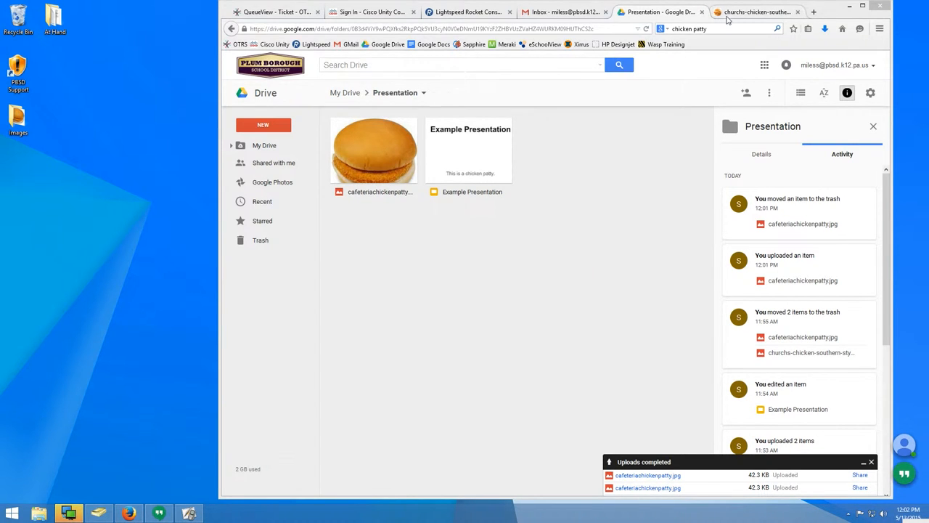
Save the chicken sandwich web image to the Desktop as churchs-chicken-southern-style-chicken-sandwich.gif.
right_click(554, 273)
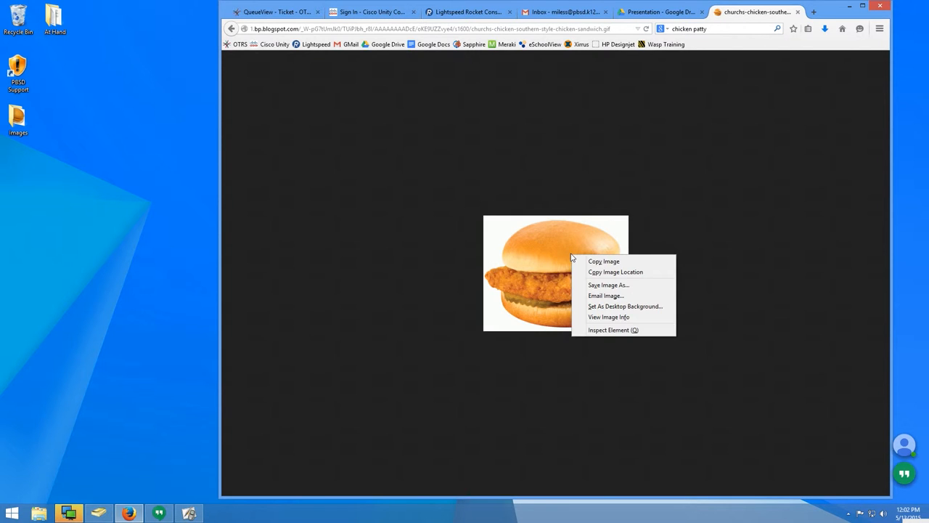
mouse_move(607, 285)
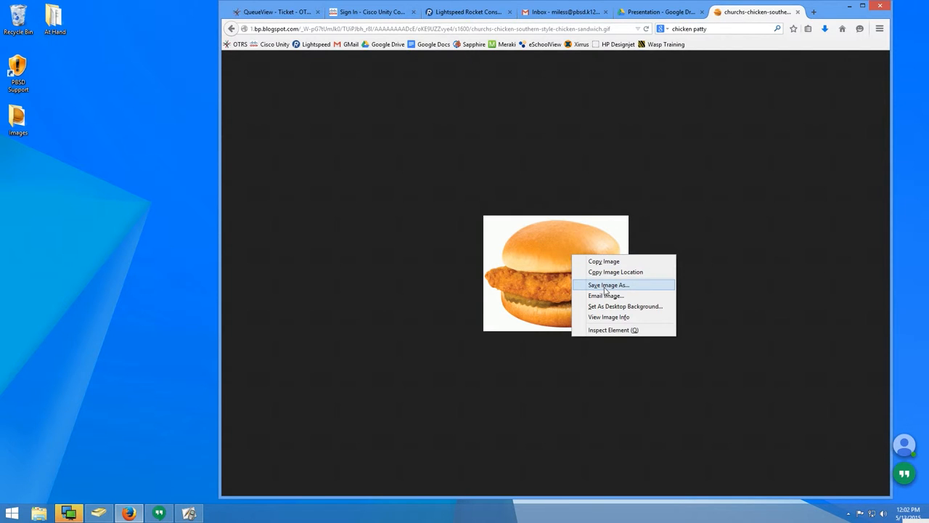
click(609, 283)
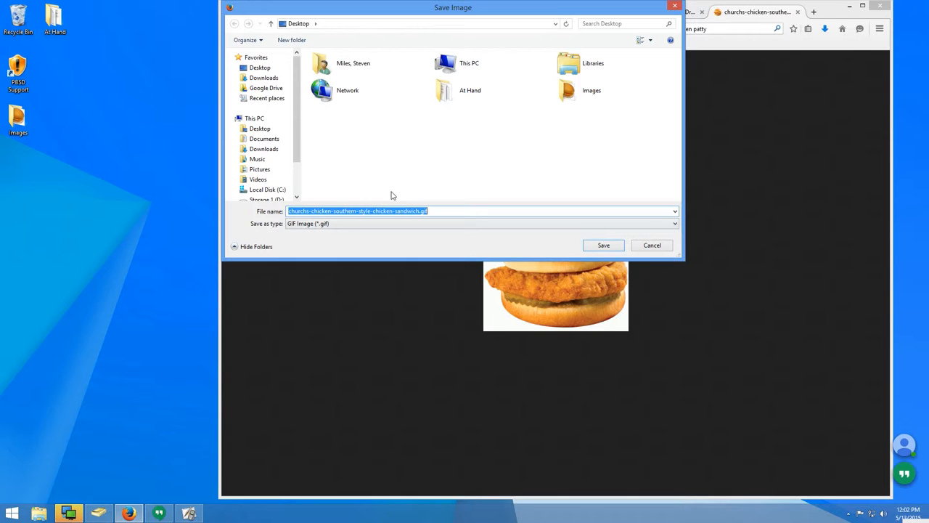
click(258, 128)
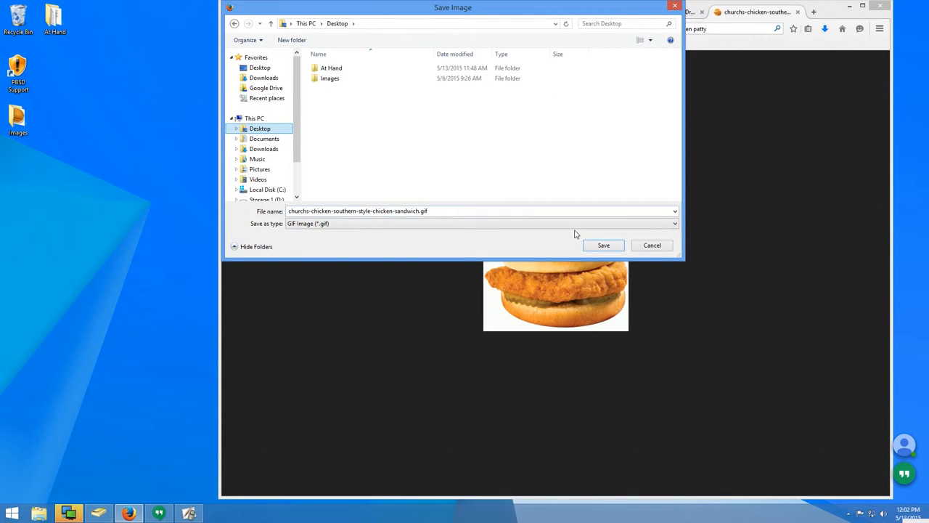
click(604, 244)
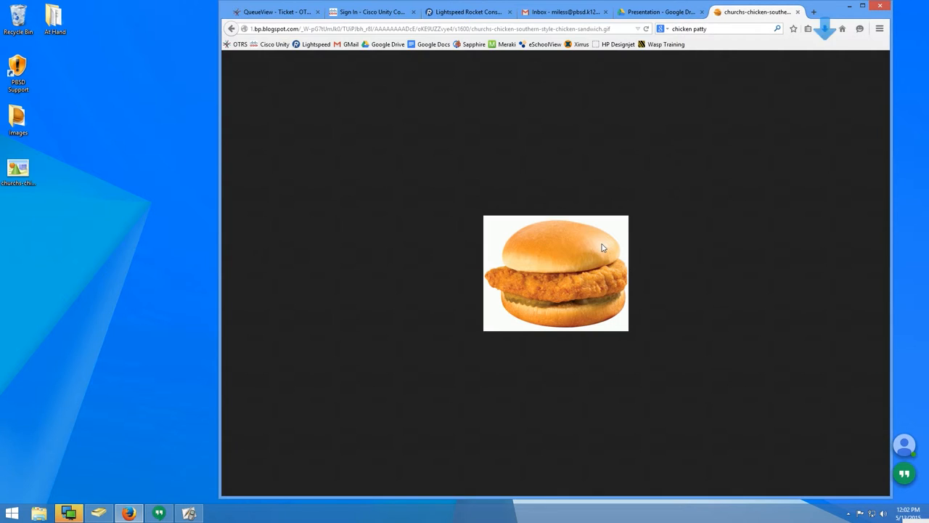
Add the sandwich GIF to the Presentation folder and open Example Presentation in Slides.
click(659, 11)
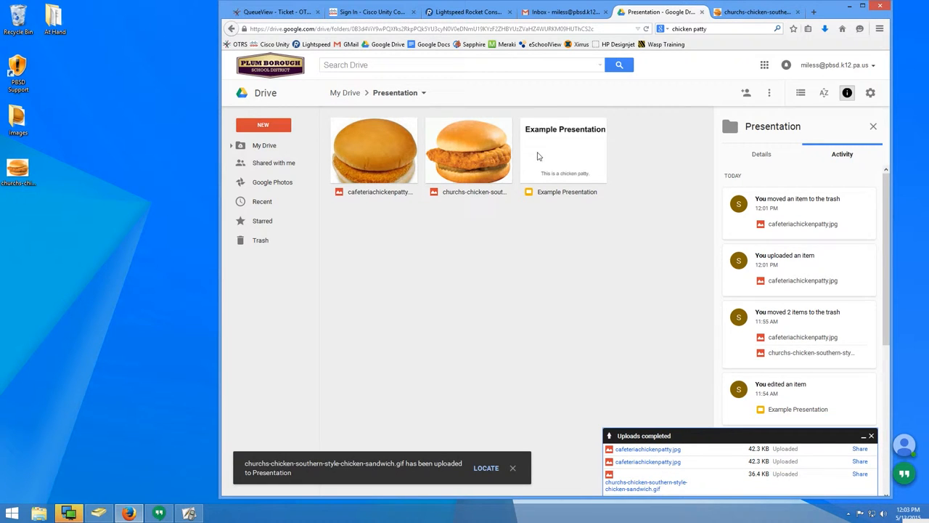
double_click(563, 150)
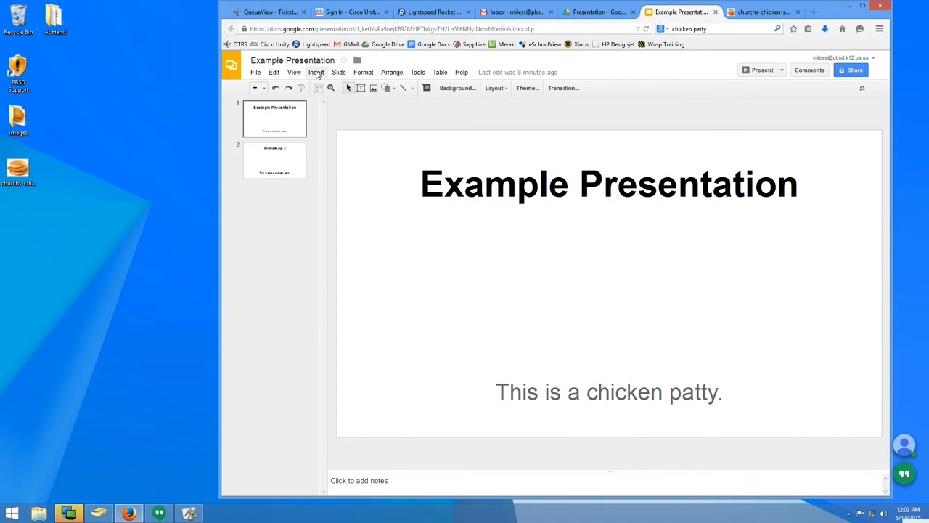
Insert cafeteriachickenpatty.jpg from Drive onto the title slide, then select slide 2.
click(316, 72)
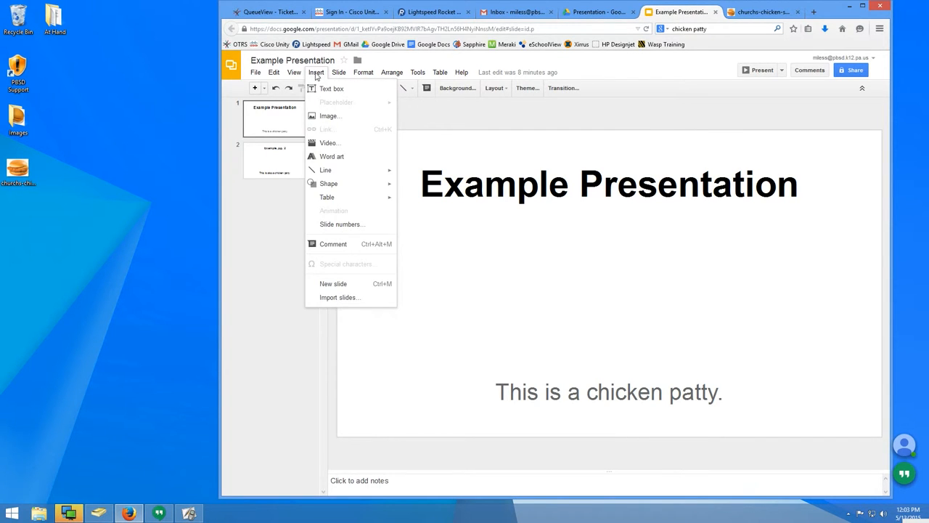
click(329, 116)
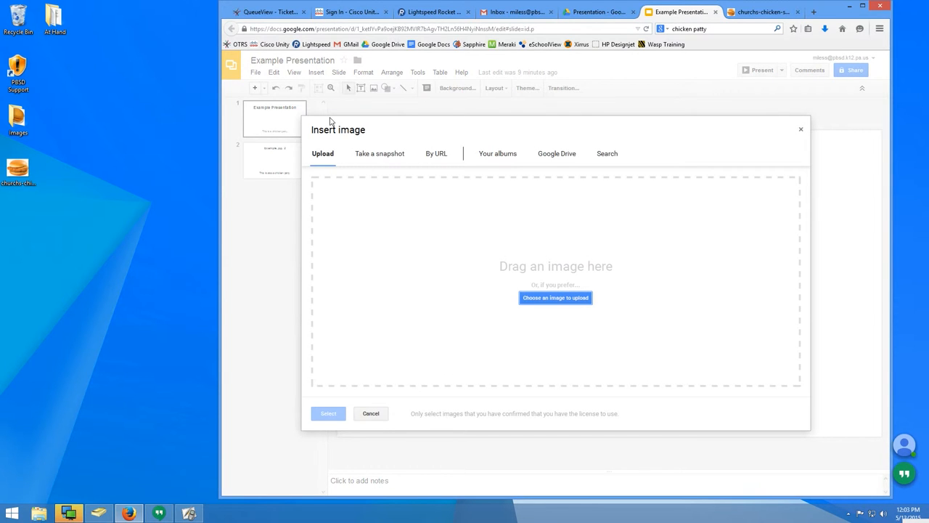
click(558, 154)
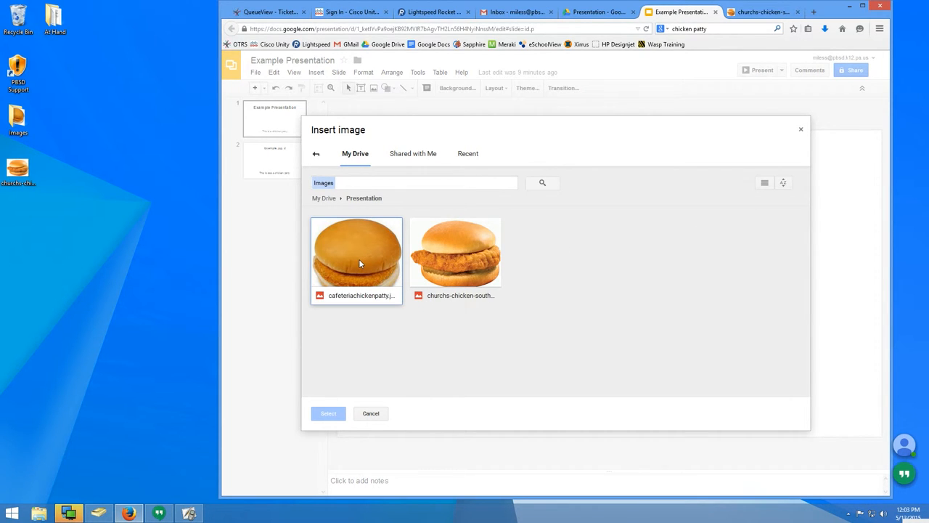
click(357, 259)
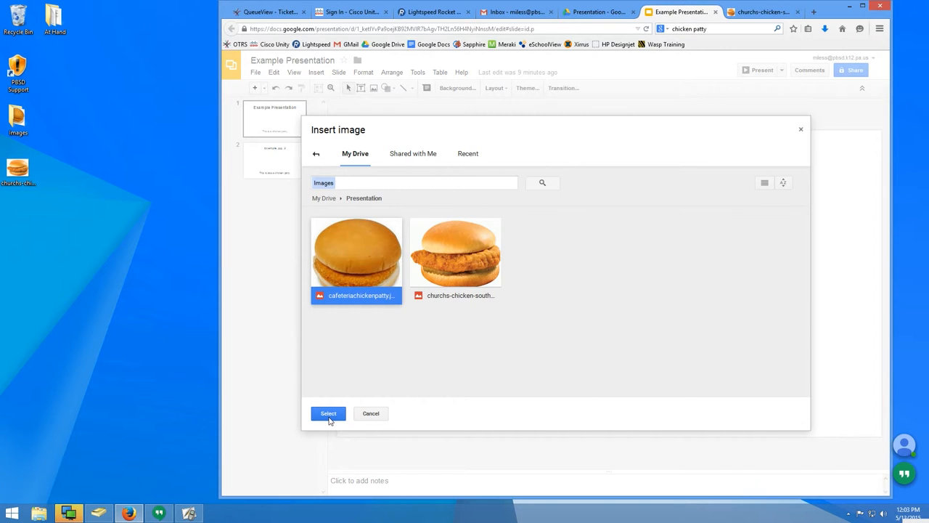
click(328, 412)
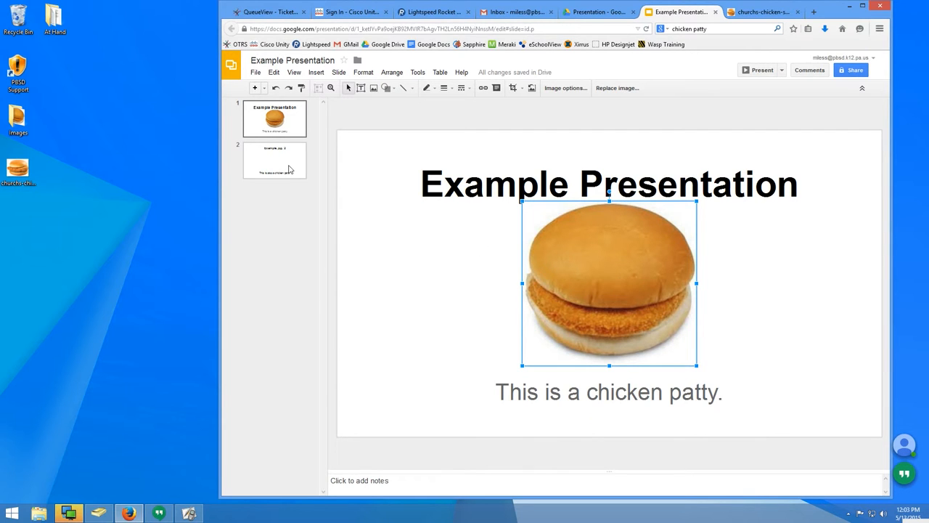
click(274, 160)
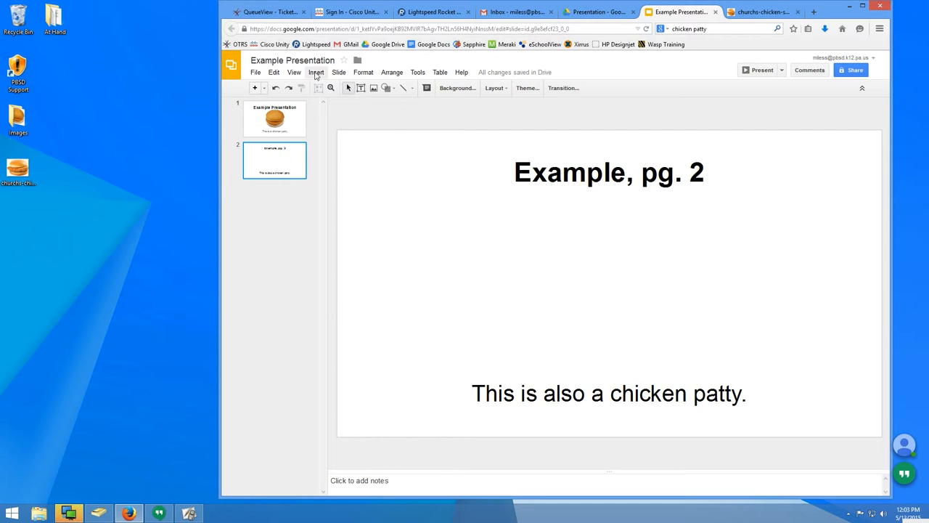
Start inserting an image on slide 2, then return to the Drive Presentation folder.
click(317, 73)
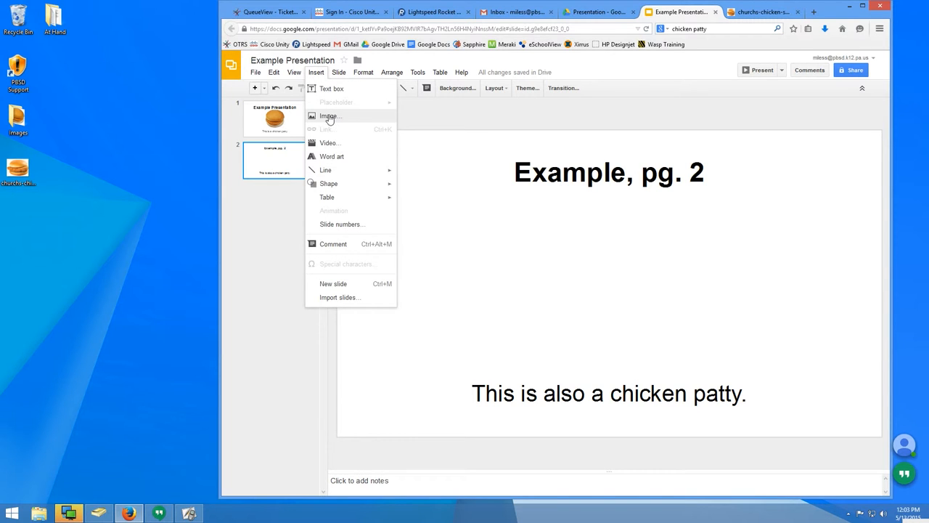
click(329, 116)
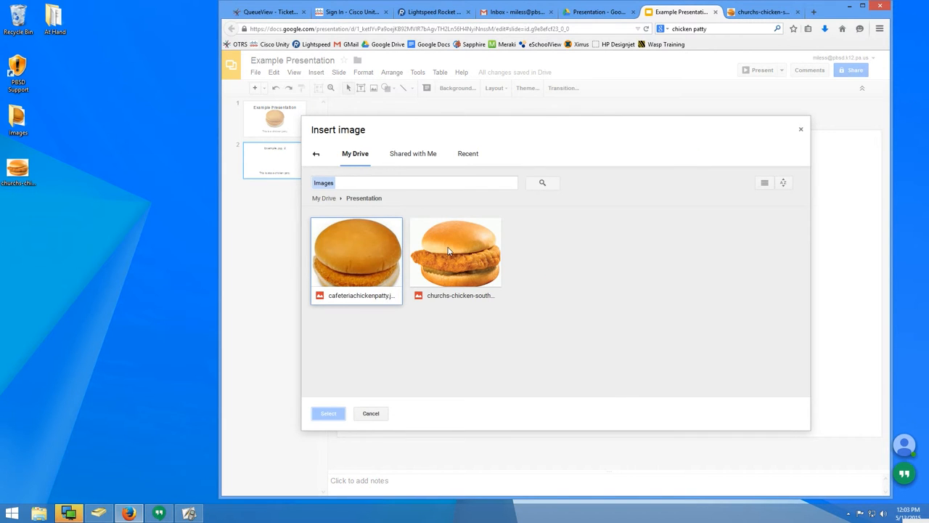
click(328, 412)
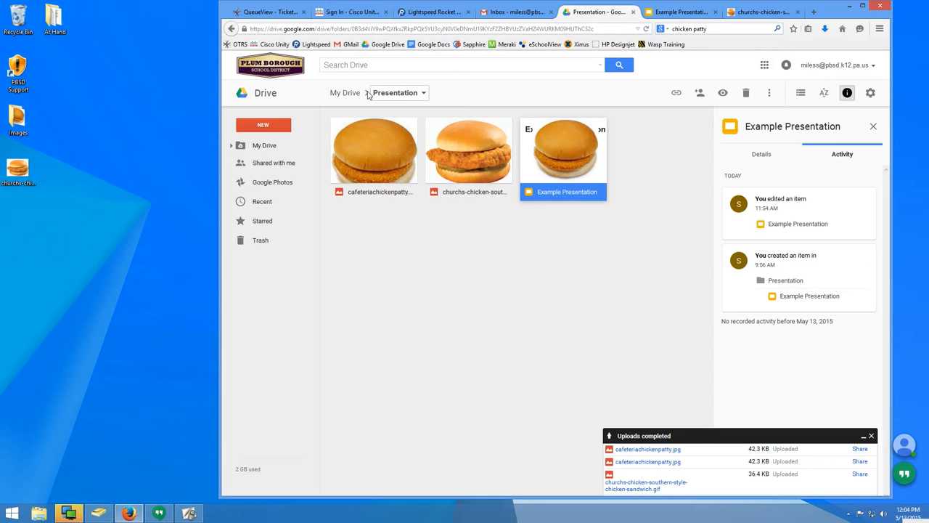
Open the Presentation folder's Share settings from My Drive and focus the people field.
click(346, 93)
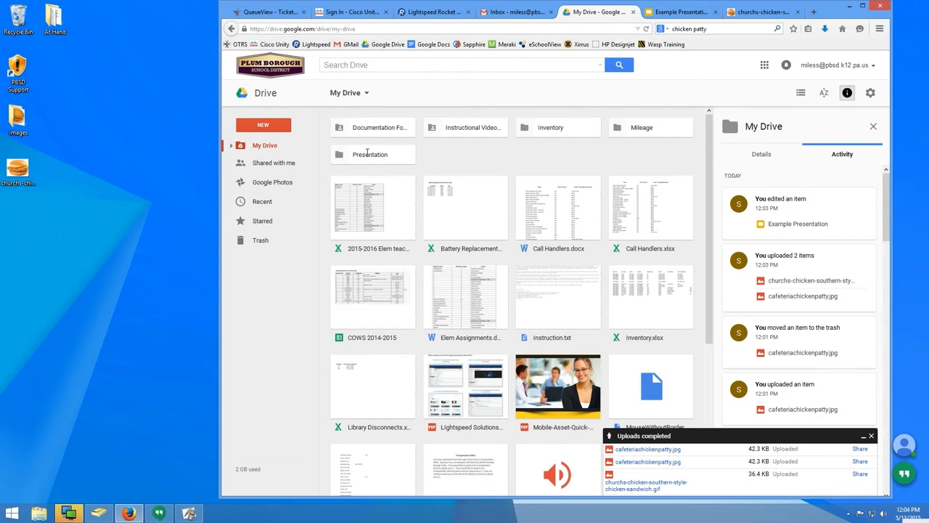
right_click(369, 154)
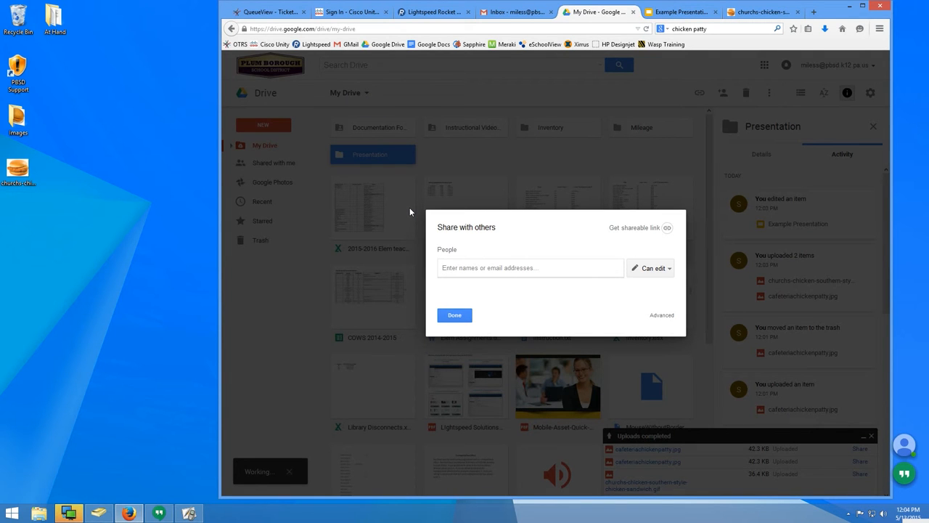
click(530, 267)
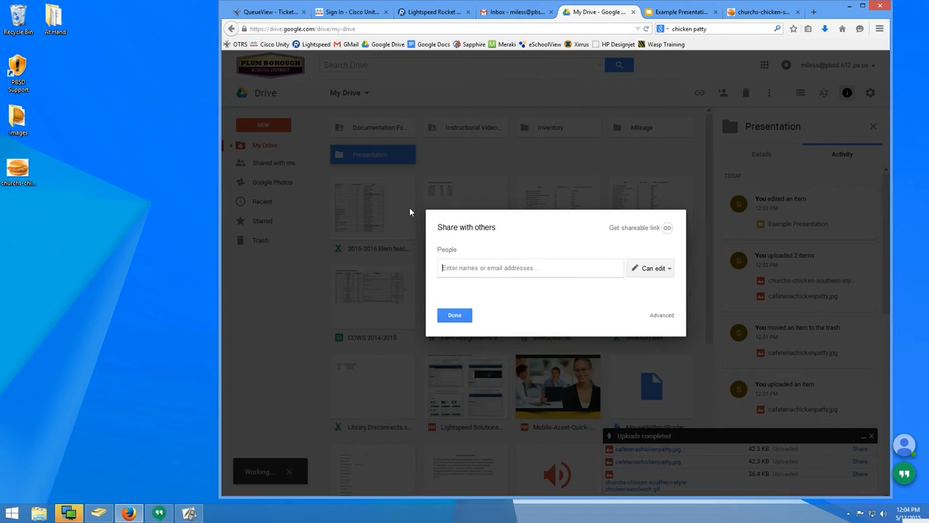